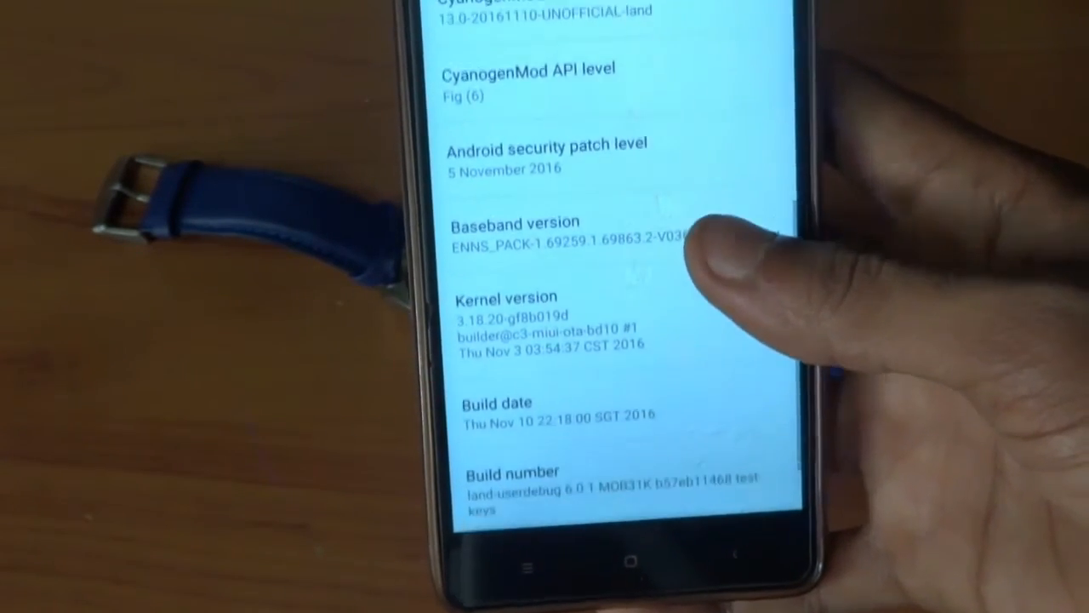
Leave About phone and bring up the app drawer listing the installed apps
scroll("up", 3)
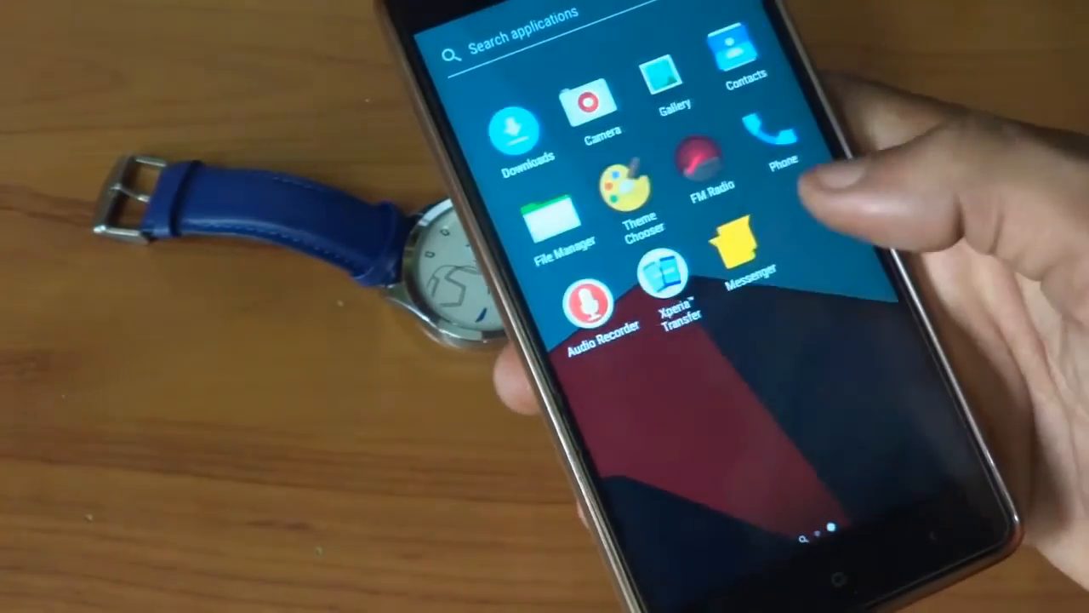
Page through the app drawer to the page with Music, Calculator, Settings and Browser
left_click(763, 136)
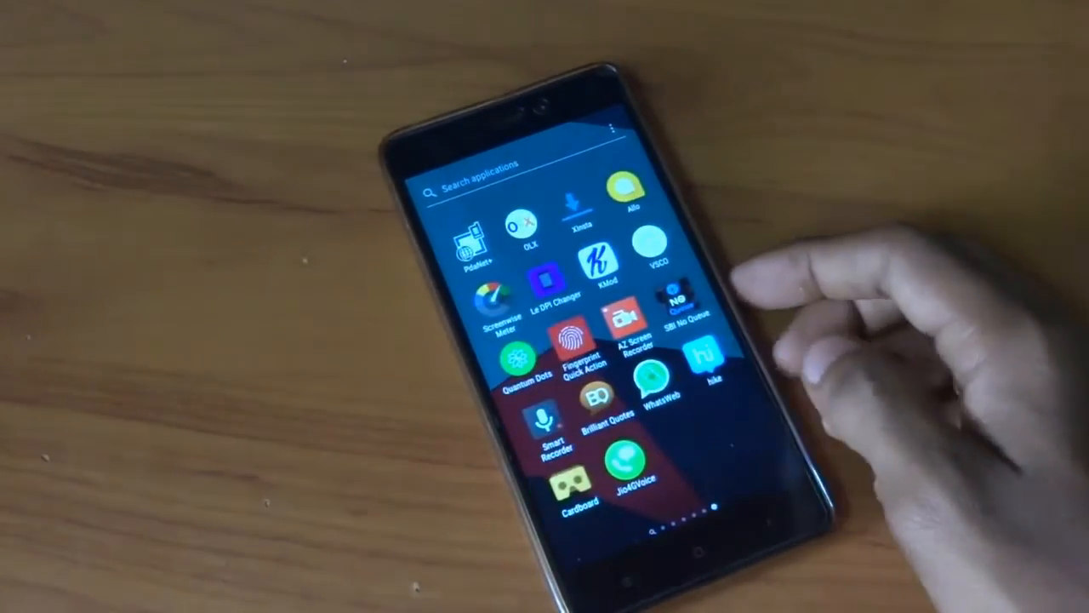
scroll("left", 3)
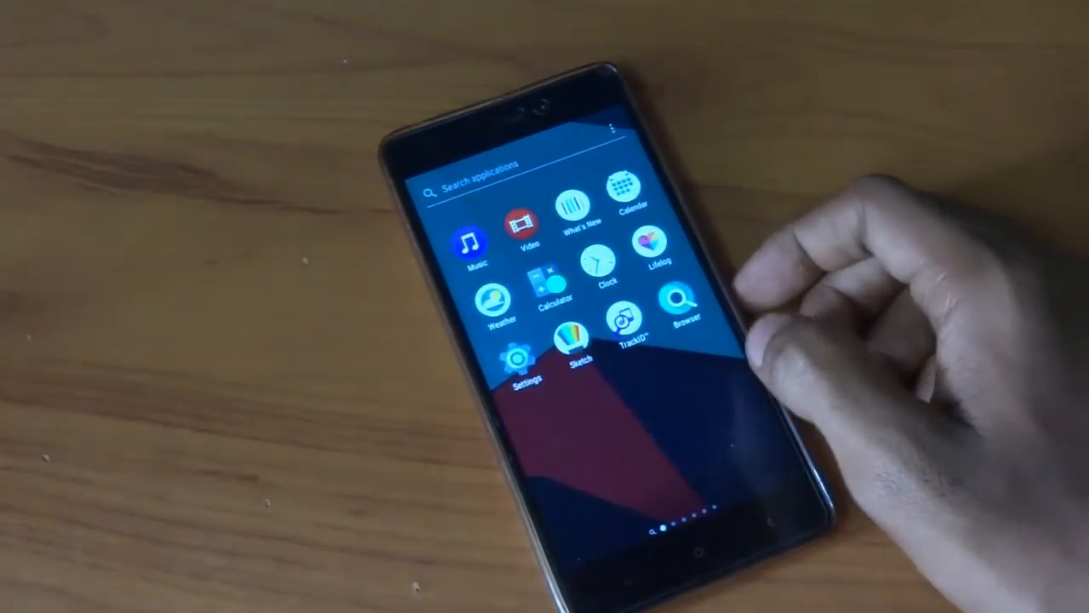